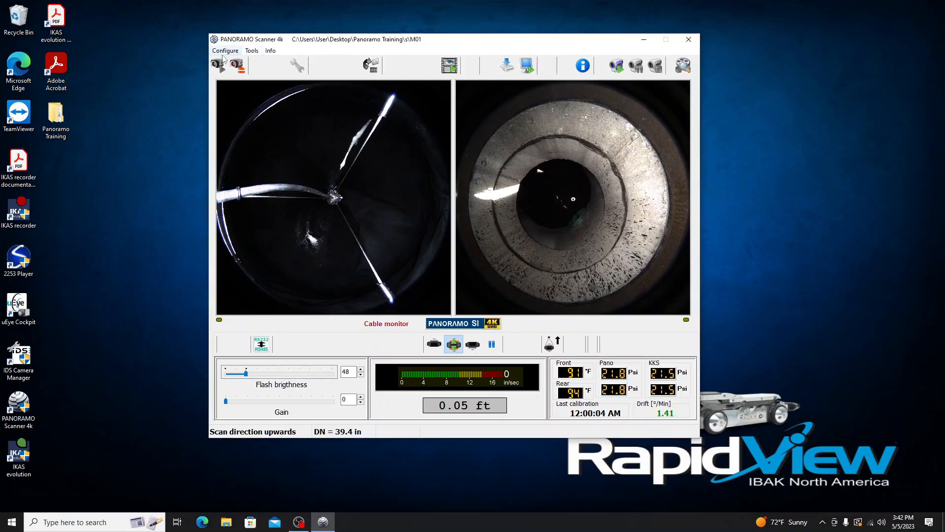
Step: Point the scan save path to a new M02 folder inside Panoramo Training and confirm
click(225, 50)
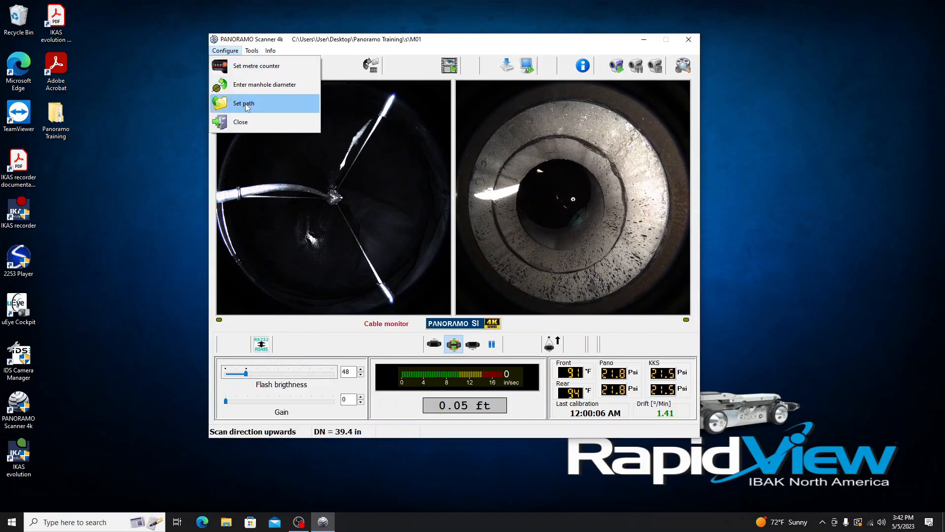
click(242, 104)
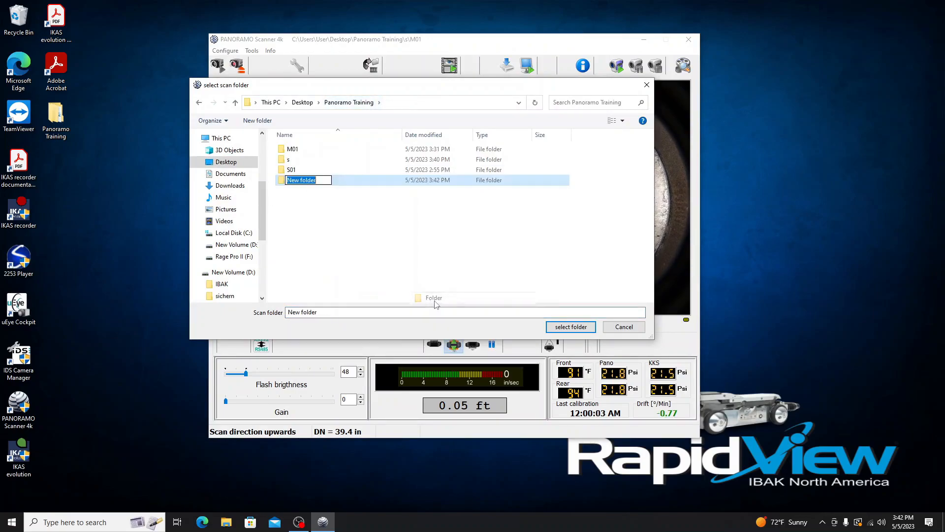
text(M02)
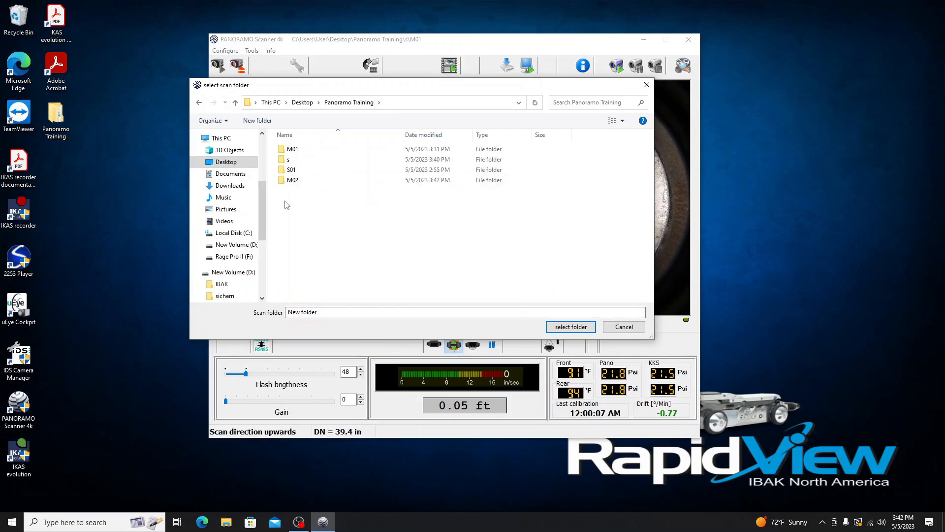
click(293, 180)
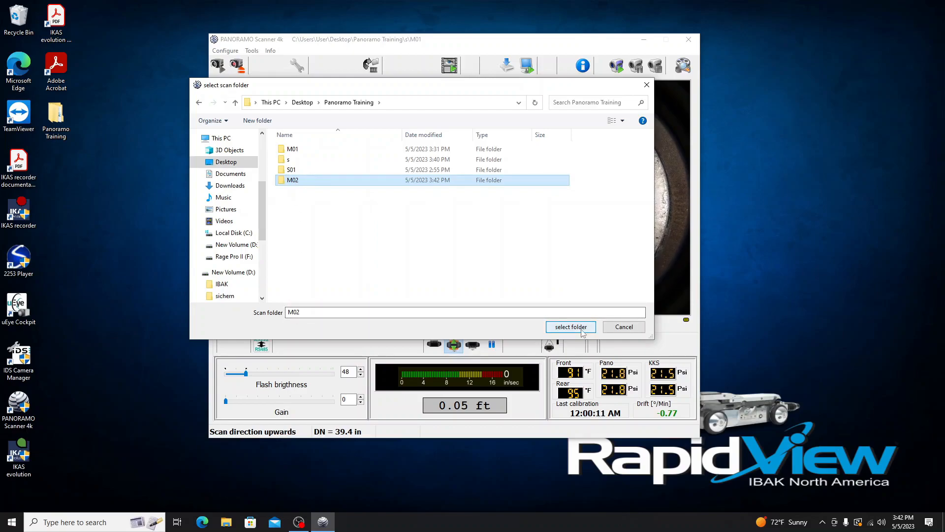
click(570, 326)
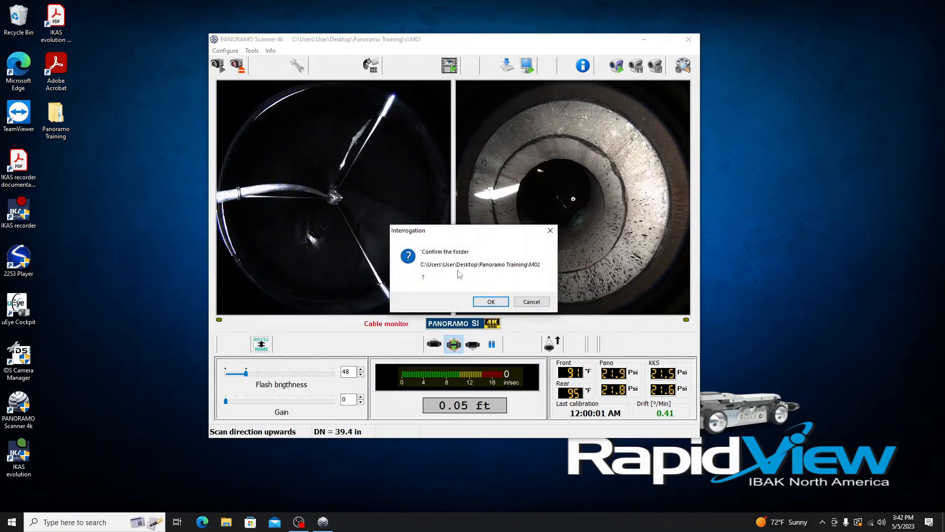
click(490, 302)
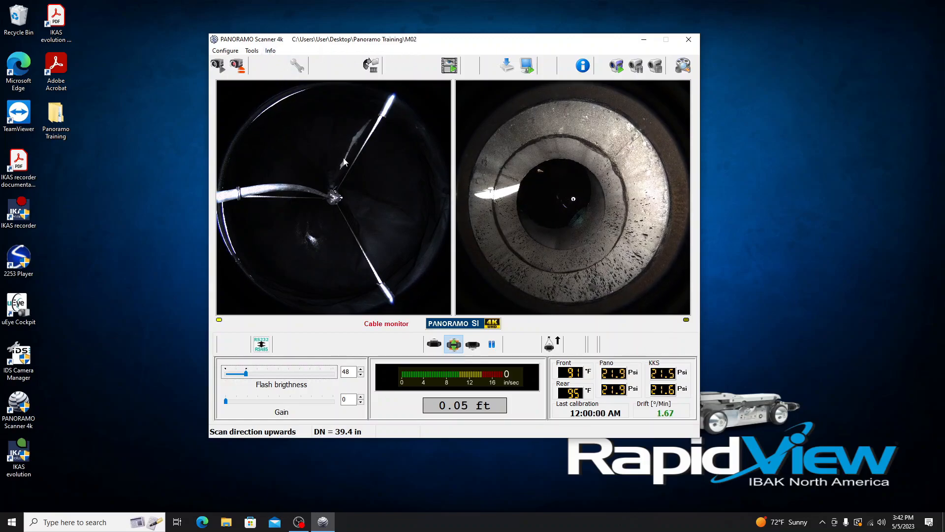
Step: Run the Gyroskop calibration from Tools until drift reads calibrated (-0.42 °/min), then close it
click(251, 50)
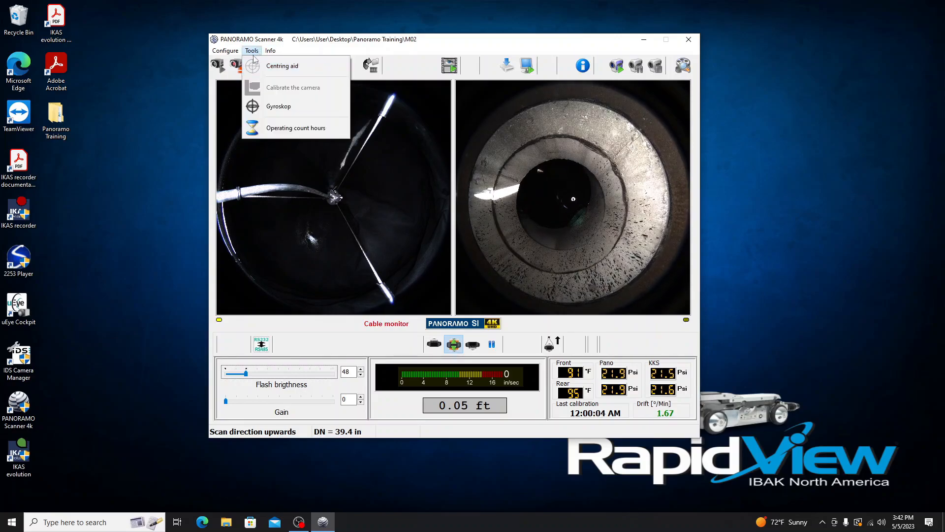
mouse_move(277, 107)
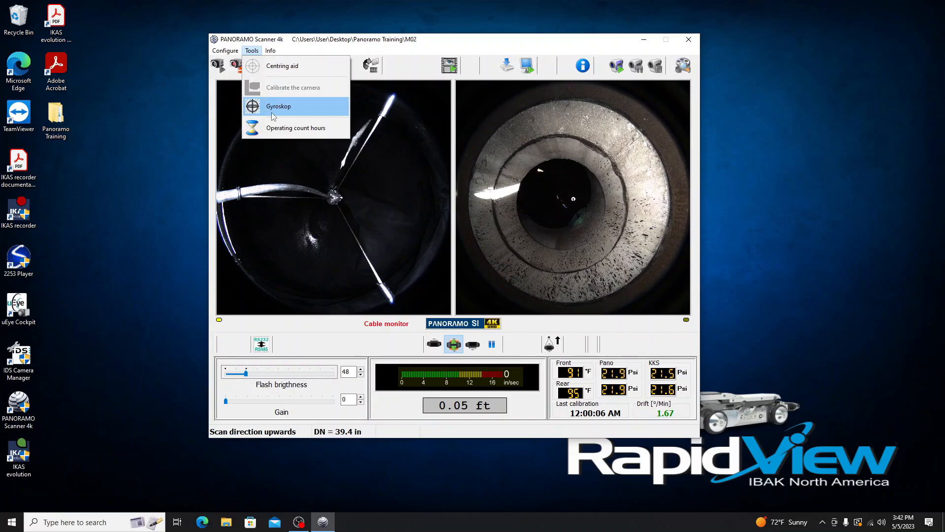
click(277, 106)
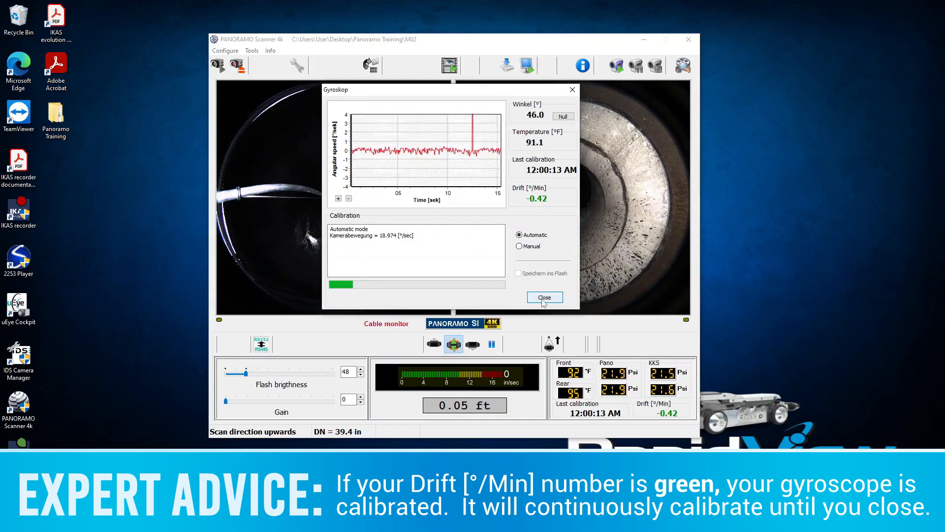
click(543, 297)
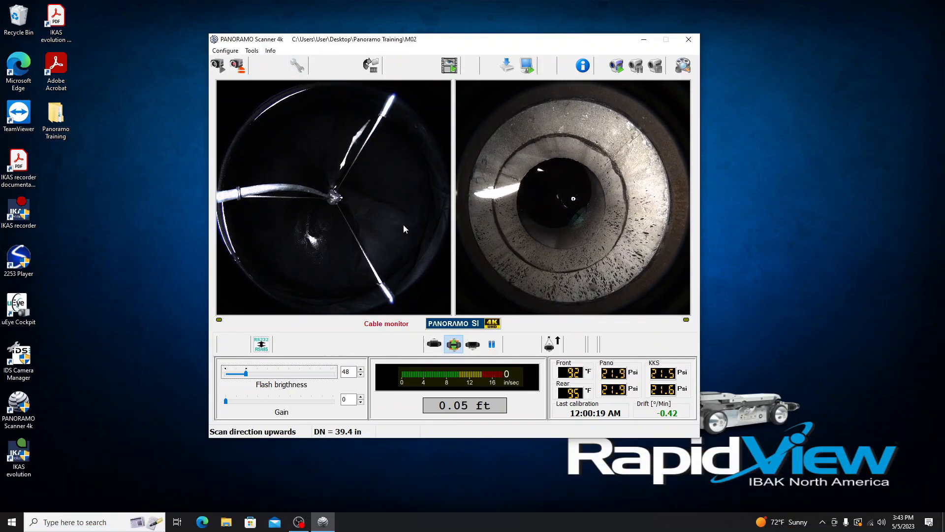
mouse_move(551, 343)
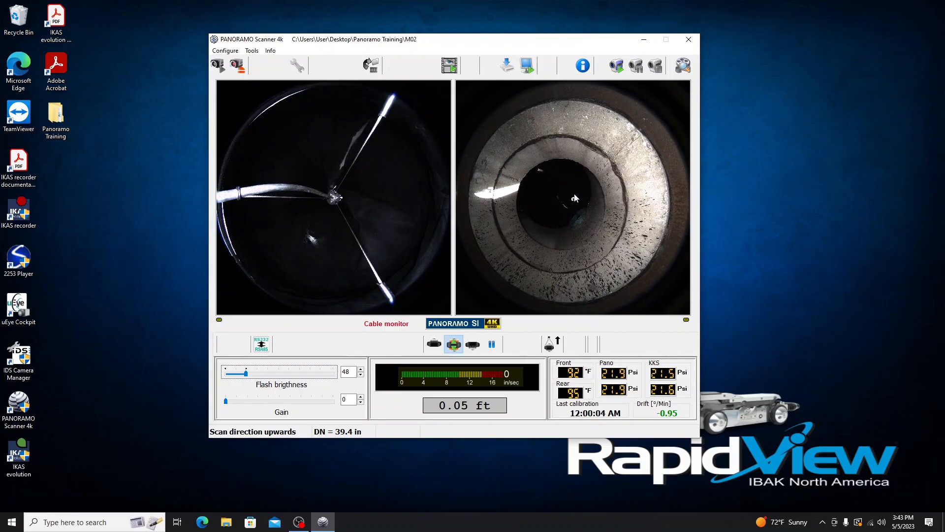
mouse_move(560, 205)
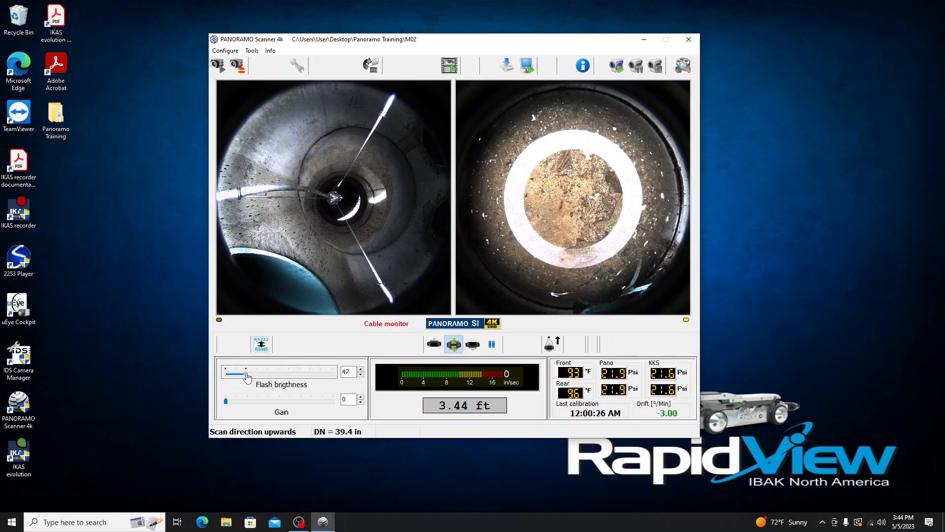
Step: Raise the flash brightness slider to 76 at the manhole bottom
drag(237, 372, 259, 372)
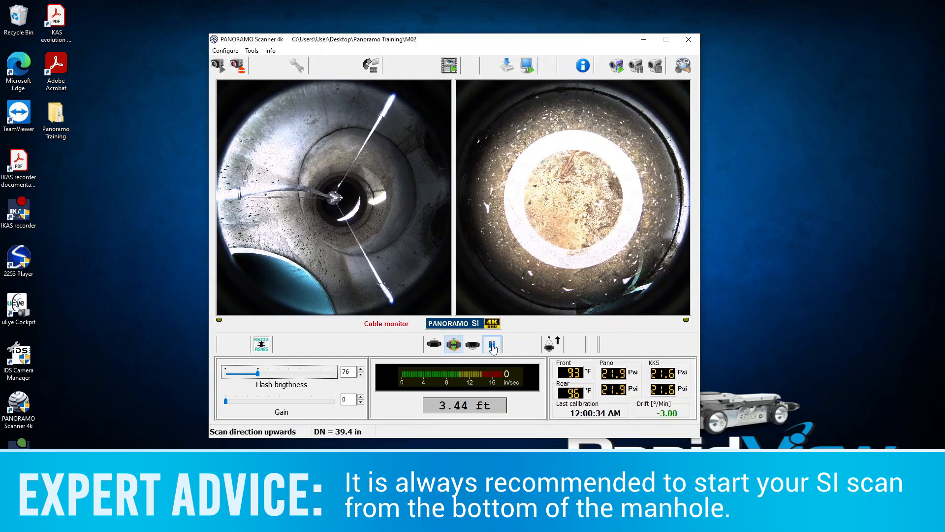
Step: Pause the feed, reset the metre counter to 0.00 ft and bring up Start of manhole scan for M02
click(492, 344)
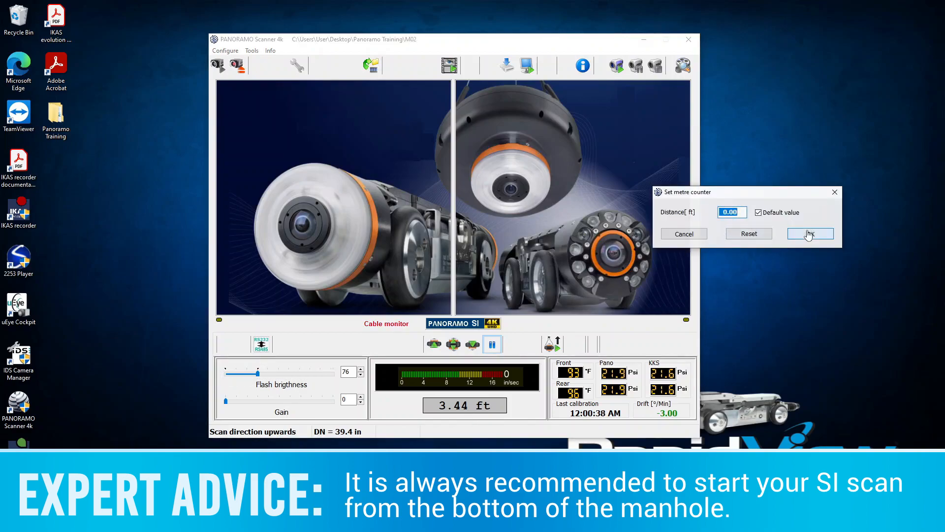
click(809, 233)
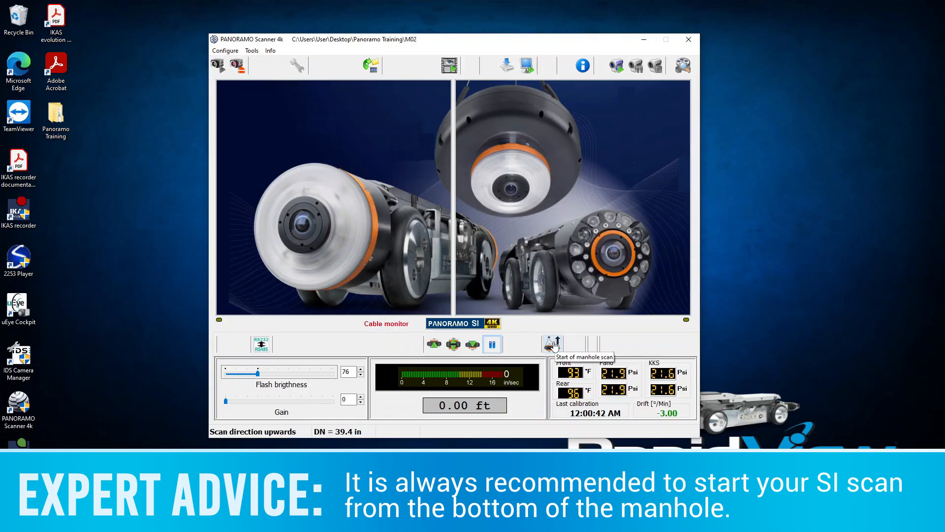
click(552, 344)
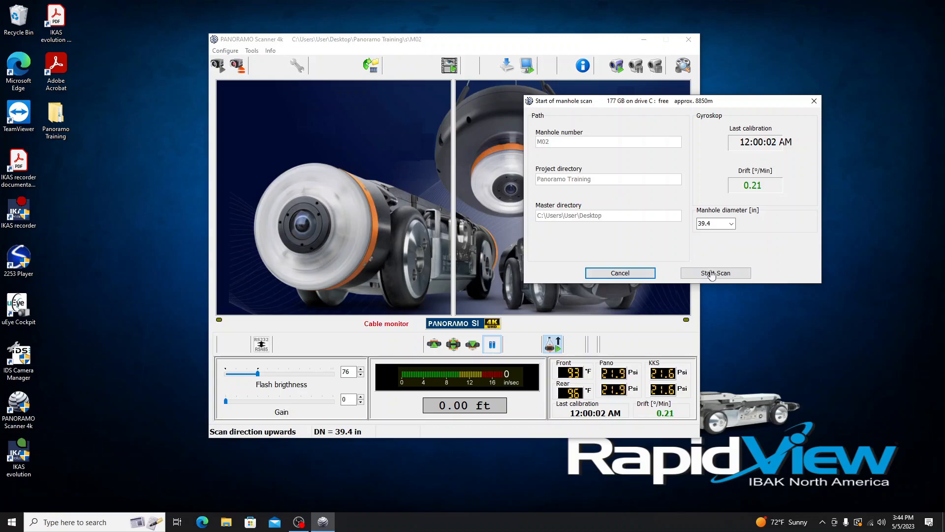
mouse_move(716, 272)
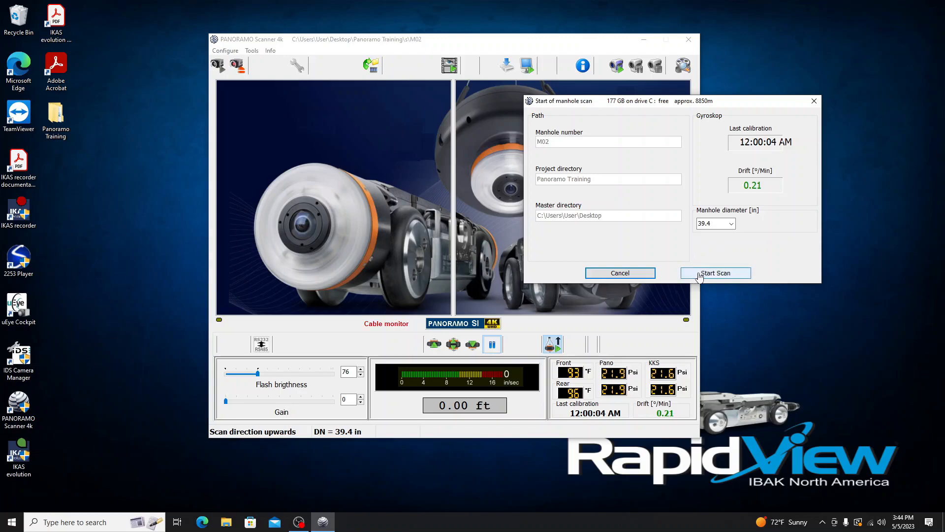
Step: Start recording the M02 manhole scan as the camera rises to -3.35 ft
click(715, 273)
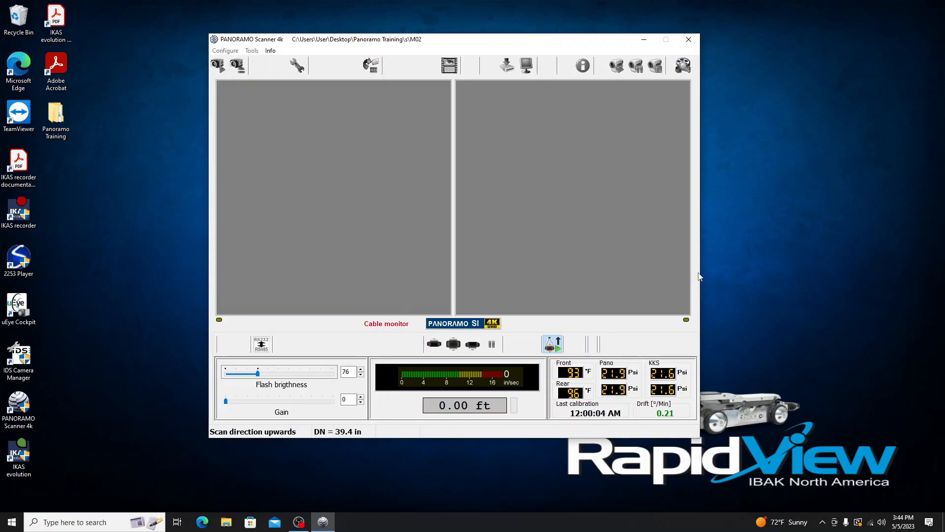
mouse_move(662, 276)
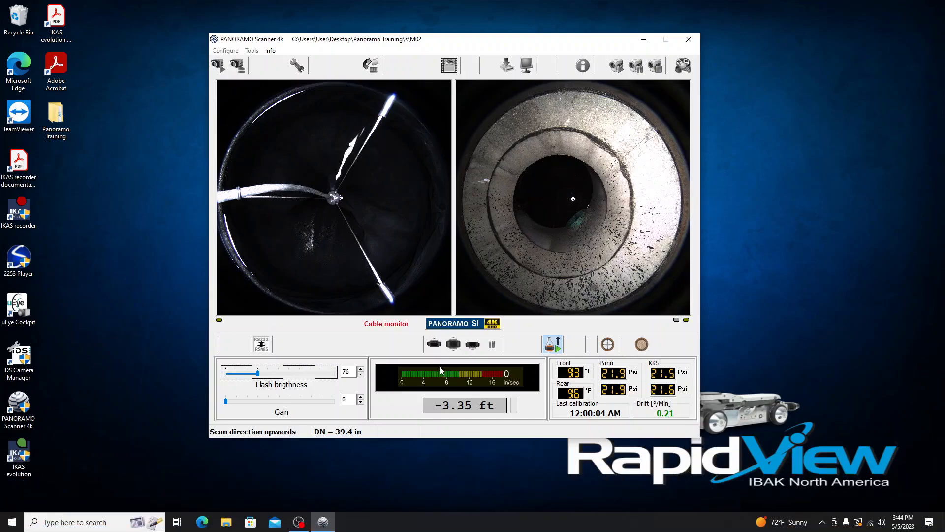
mouse_move(551, 344)
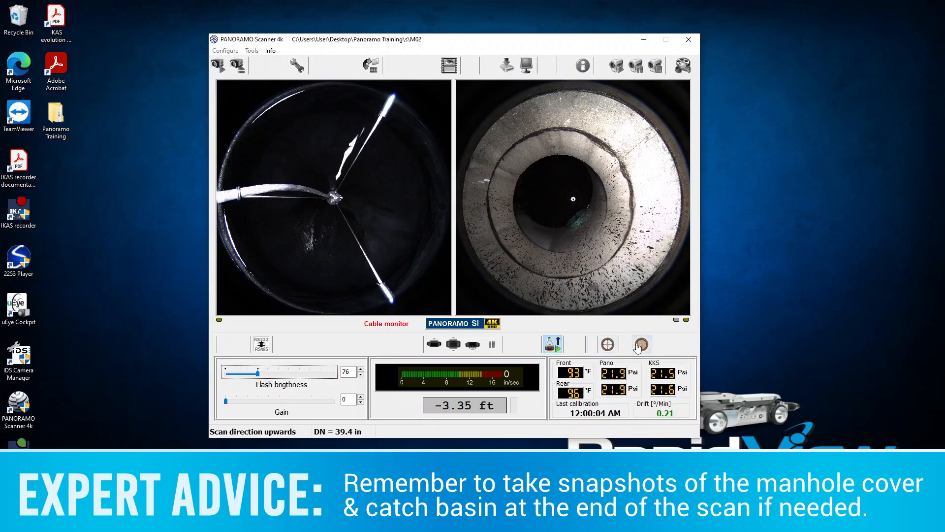
mouse_move(641, 345)
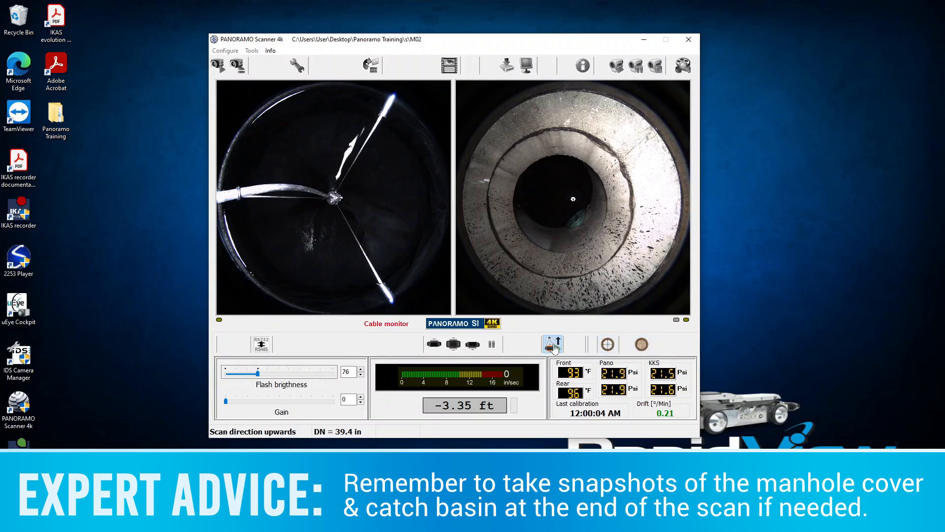
Step: End the M02 manhole scan and confirm with Yes in the Interrogation dialog
click(551, 344)
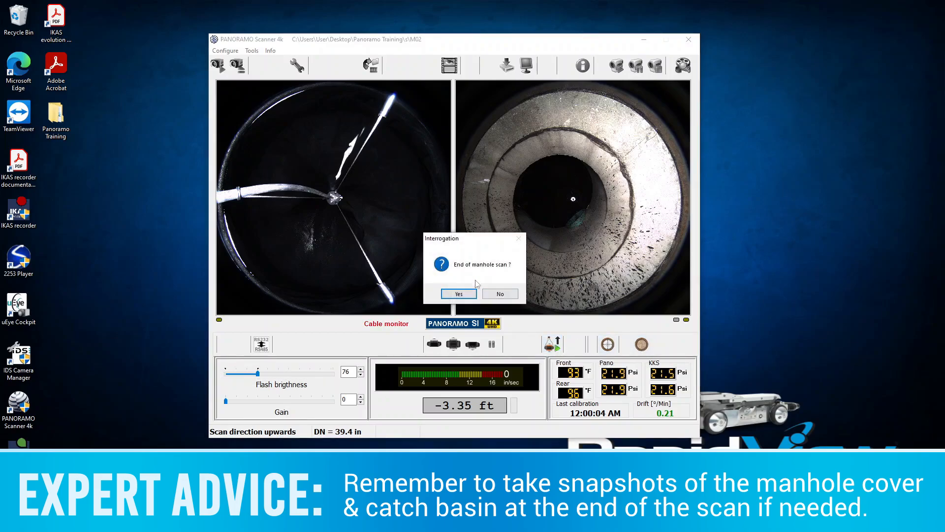
click(458, 293)
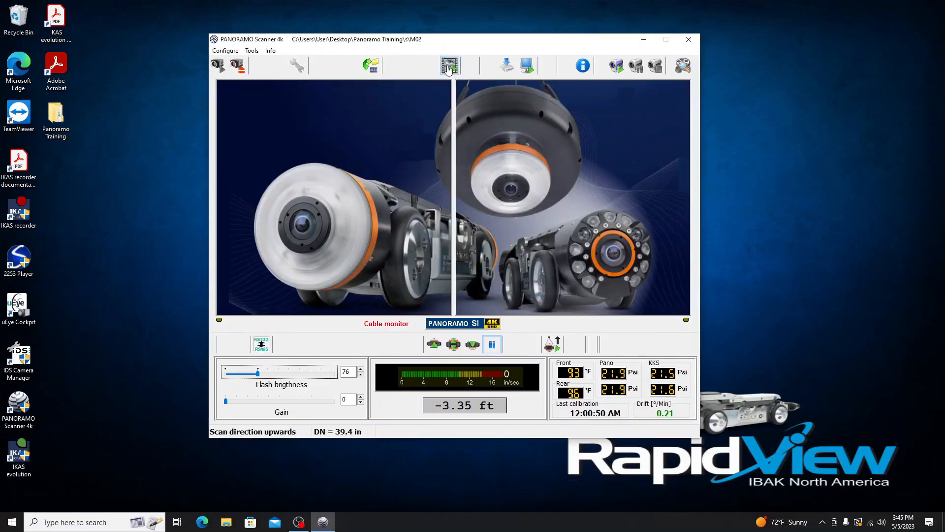
Step: Load the recorded M02 scan in PANORAMO Viewer showing the manhole interior upward
click(450, 65)
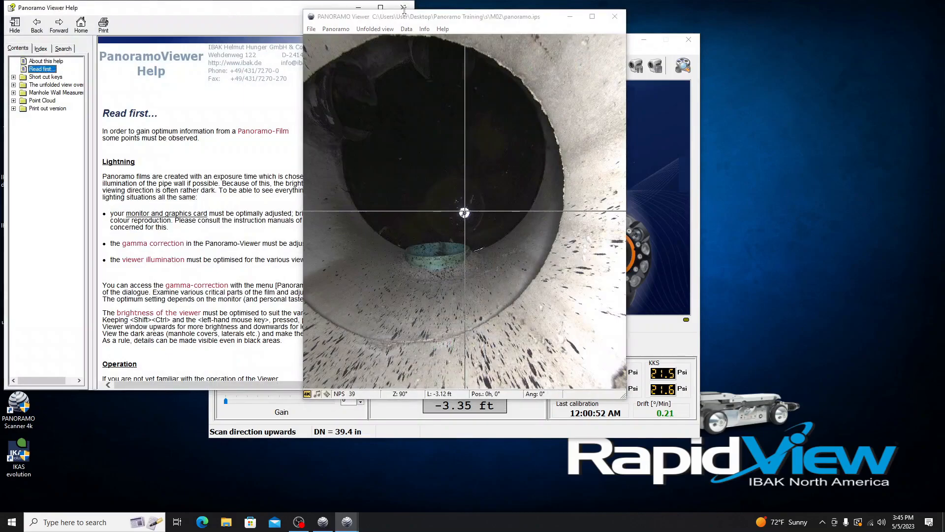
click(403, 6)
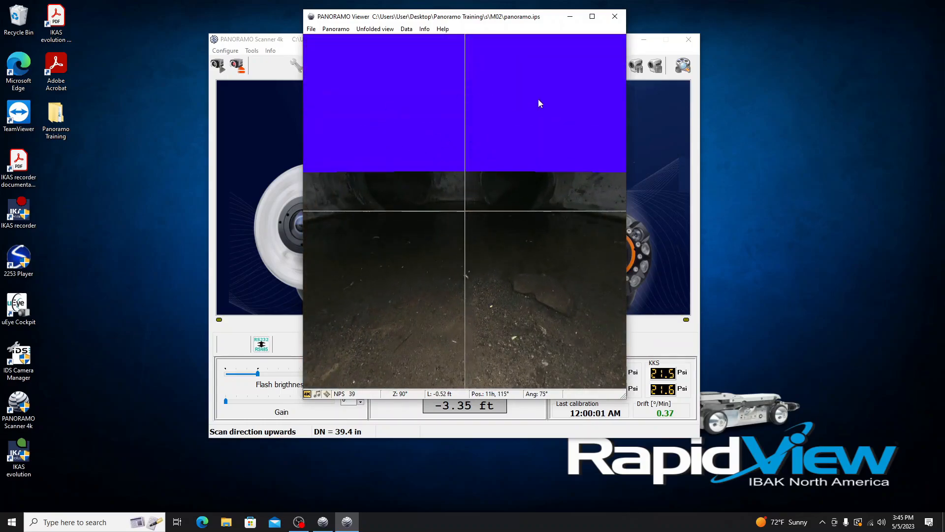
mouse_move(409, 136)
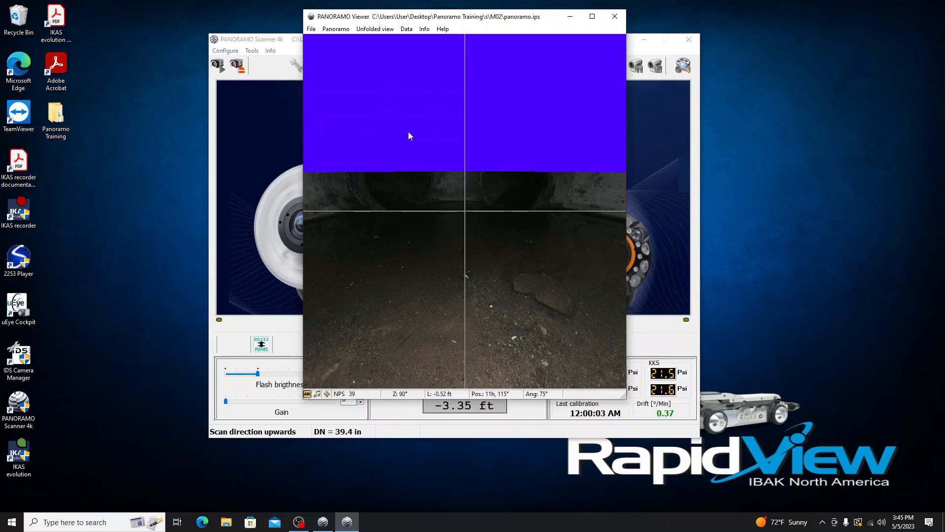
mouse_move(392, 154)
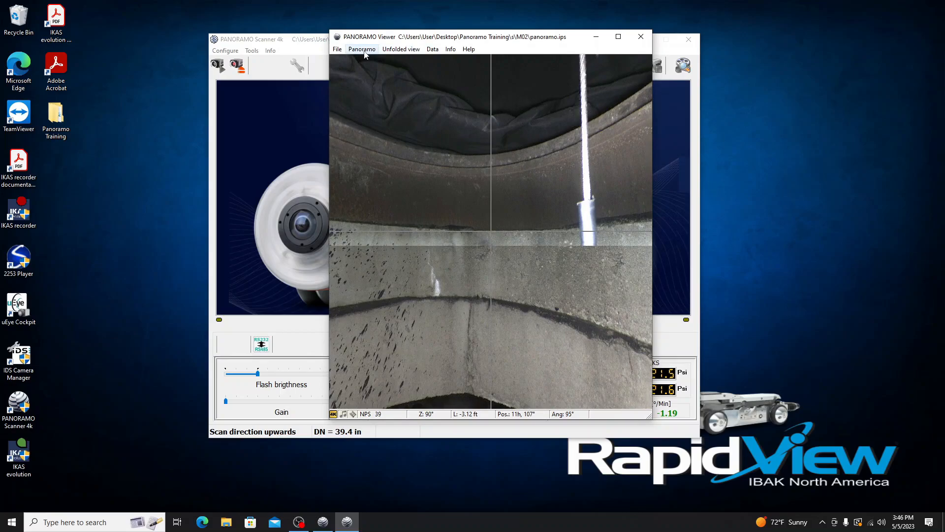
Step: Bring up the viewer configuration, move it aside and align the view on the top rim
click(361, 49)
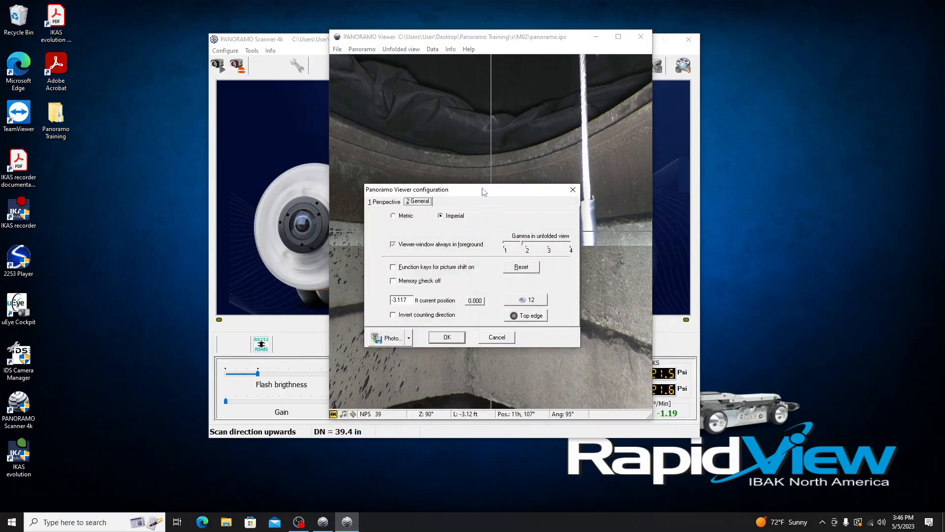
drag(483, 189, 745, 105)
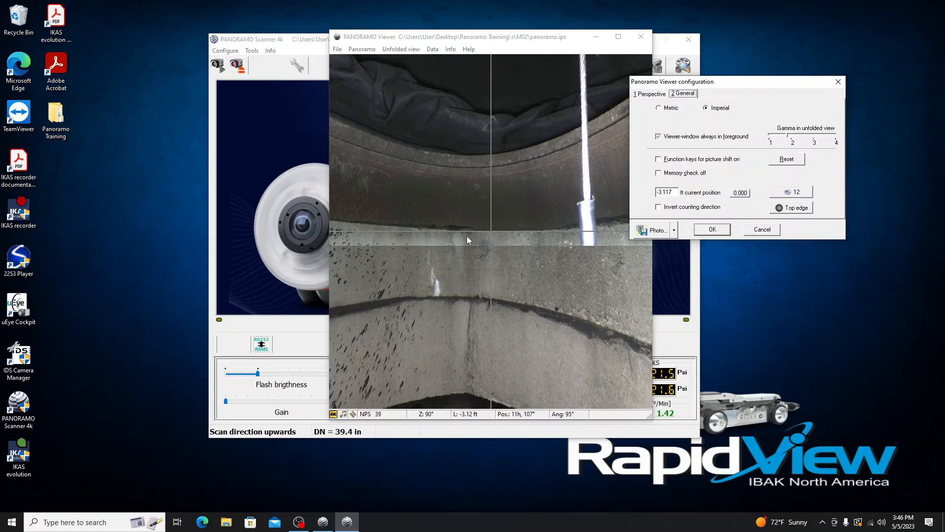
click(711, 229)
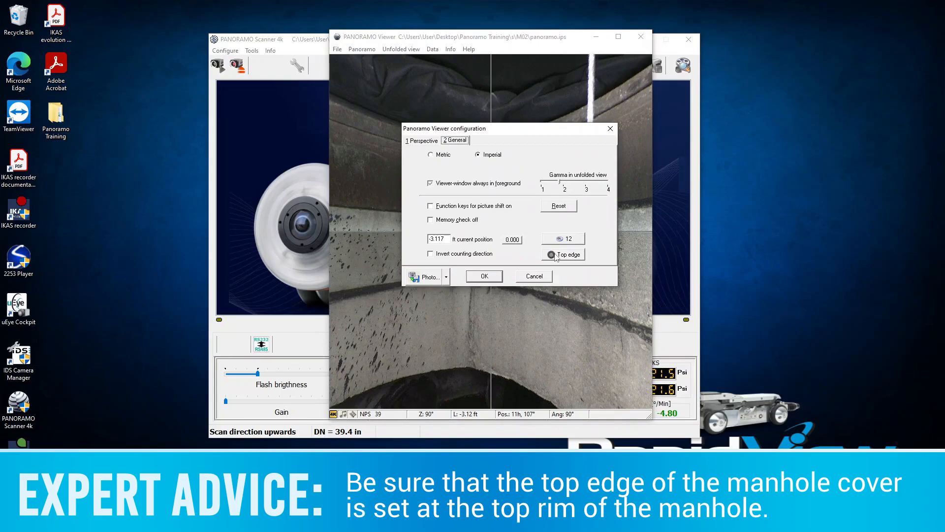
Step: Mark the current view as Top edge, confirm and adopt the changed configuration data
click(562, 254)
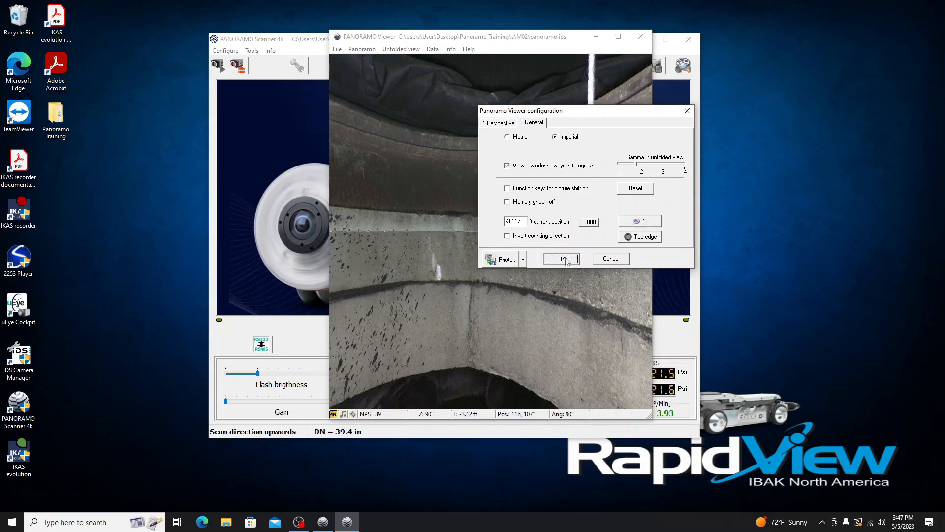
click(559, 258)
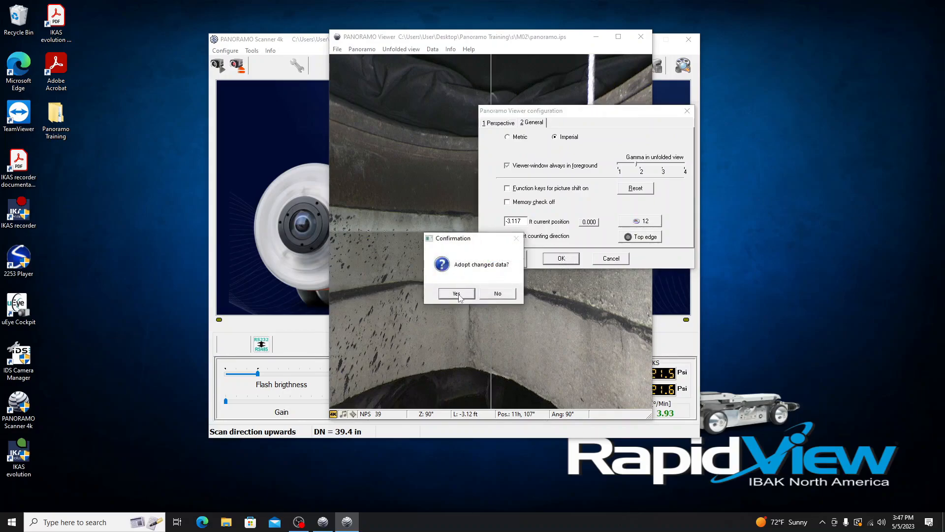
click(456, 294)
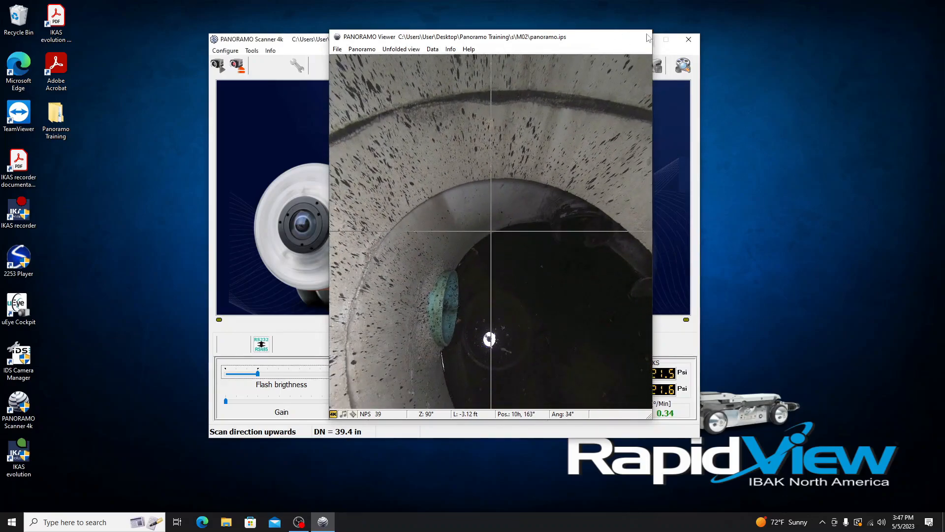
Step: Close the Viewer, launch the Create IPF-File assistant for M02 and enable Automatic diameter determination
click(688, 39)
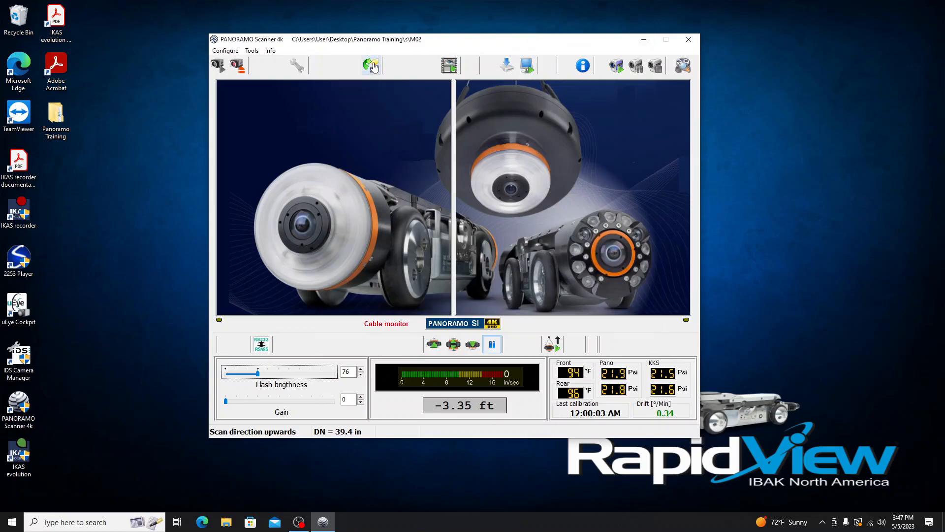
mouse_move(371, 65)
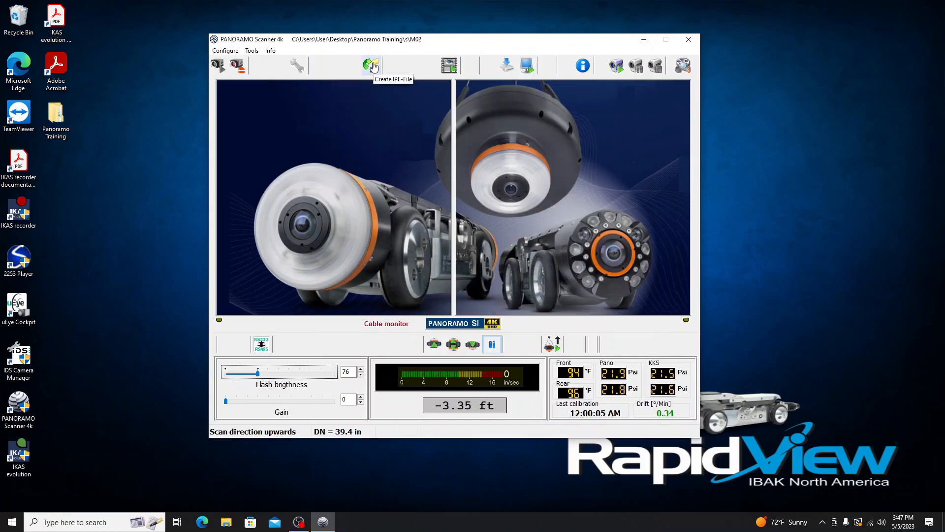
click(371, 65)
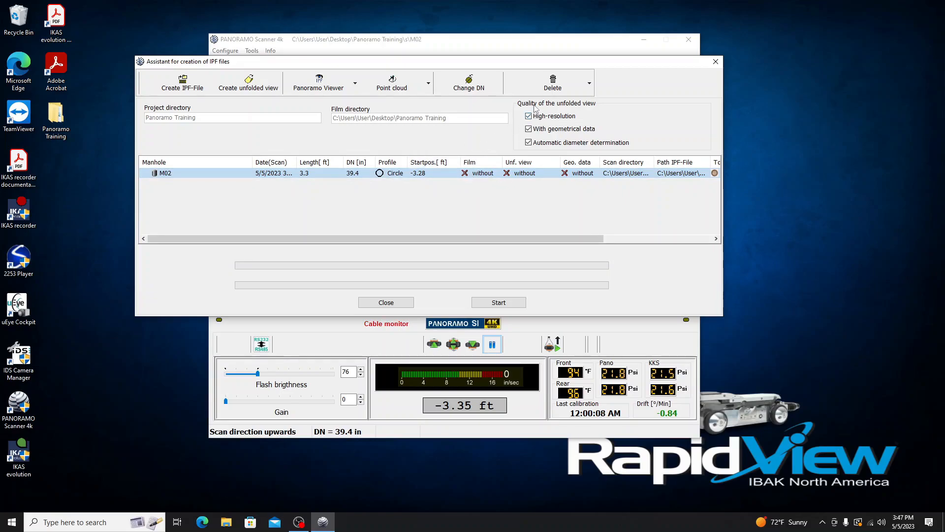
mouse_move(549, 115)
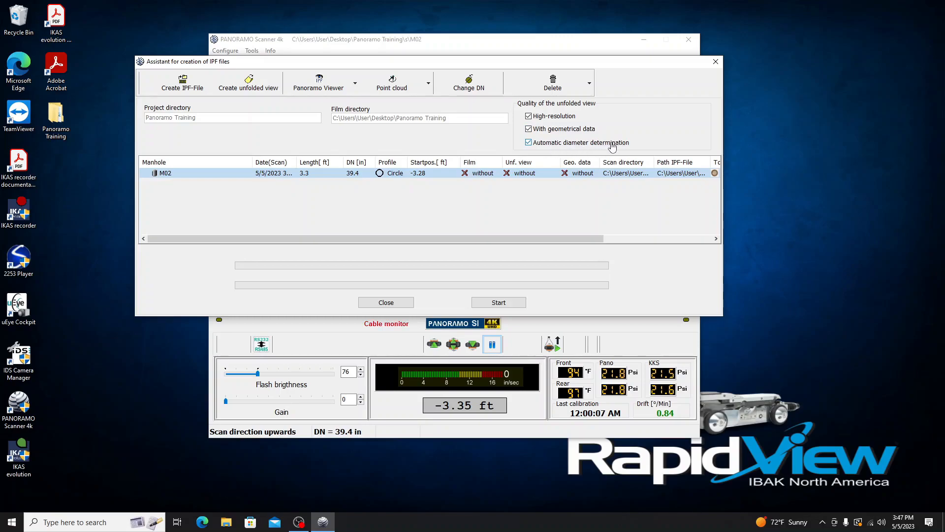
click(529, 142)
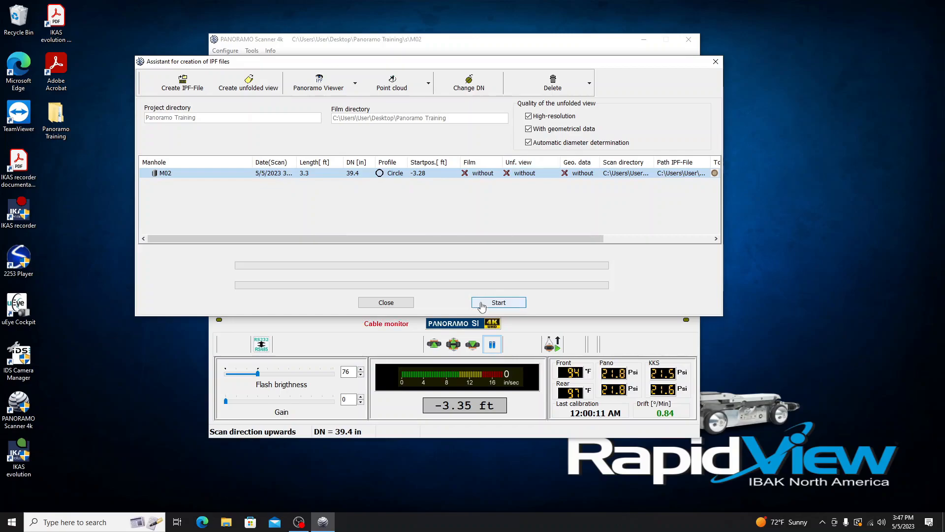
Step: Start IPF-file generation for M02 producing film, unfolded view and geometrical data
click(498, 302)
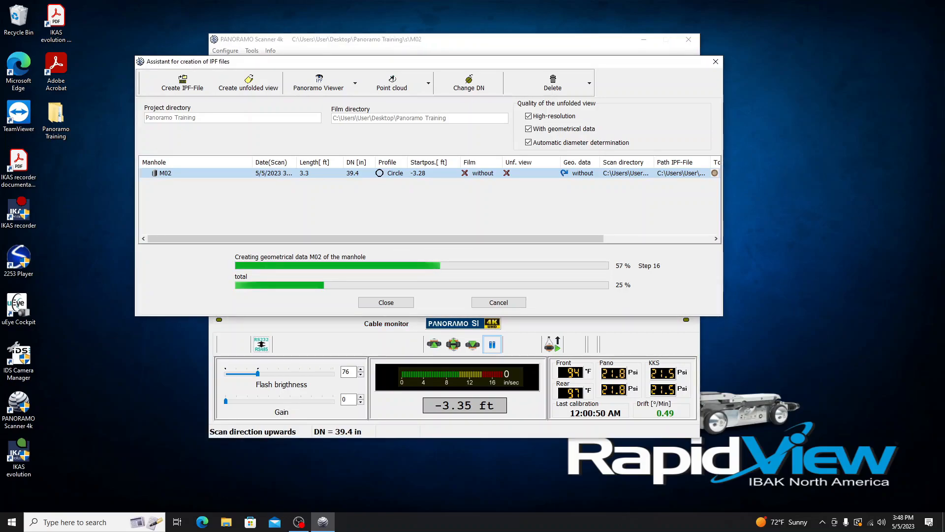
mouse_move(91, 363)
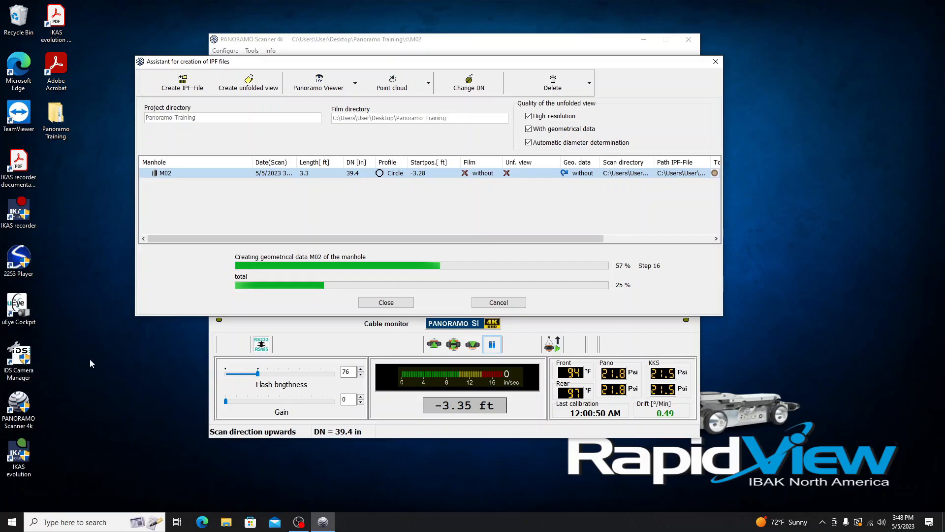
mouse_move(509, 268)
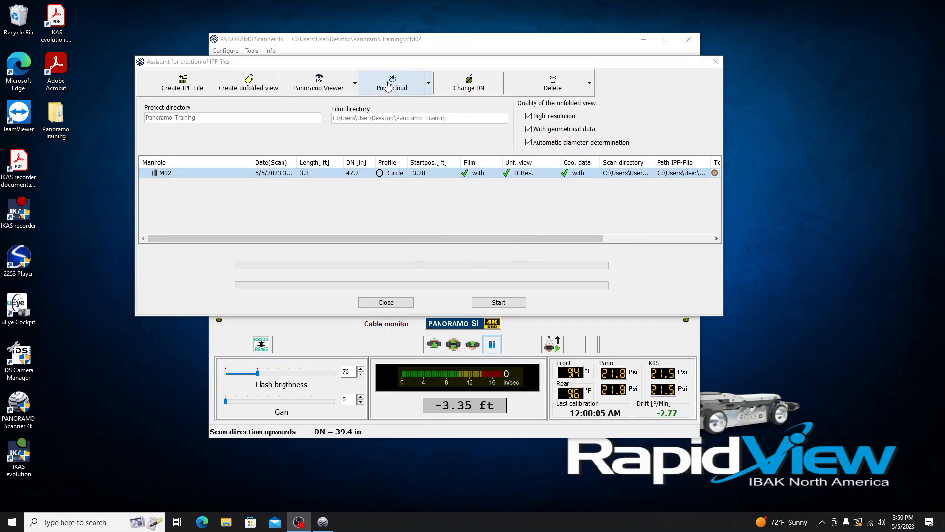
Step: Show the M02 manhole point cloud in orbit perspective, diameter detected as 47.2 in
click(392, 83)
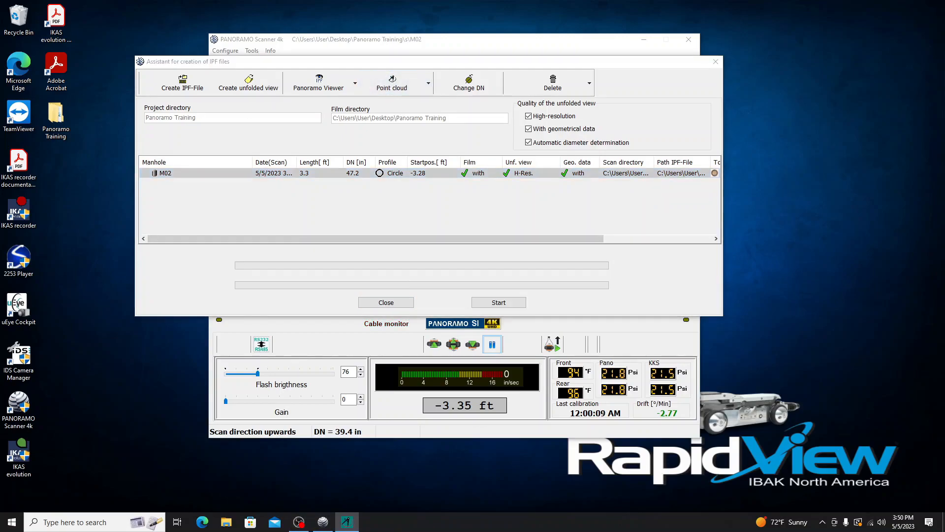
click(391, 83)
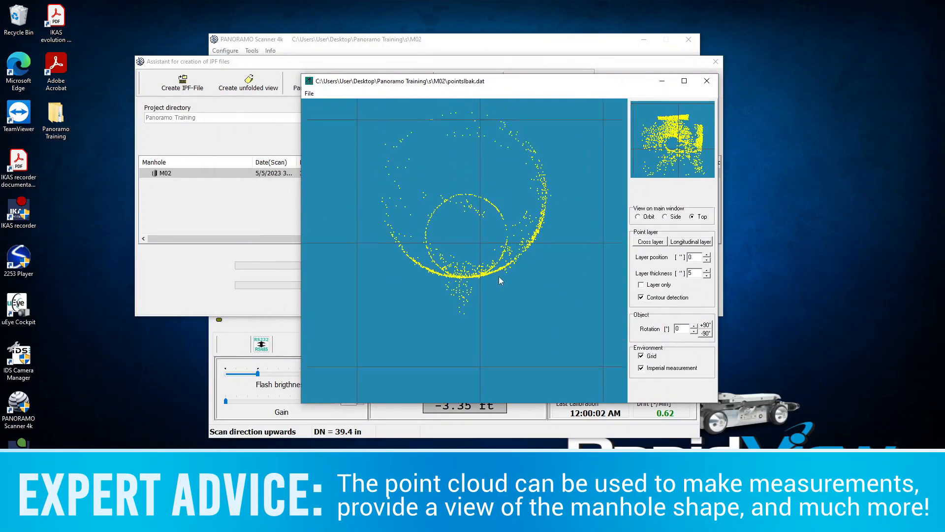
click(638, 216)
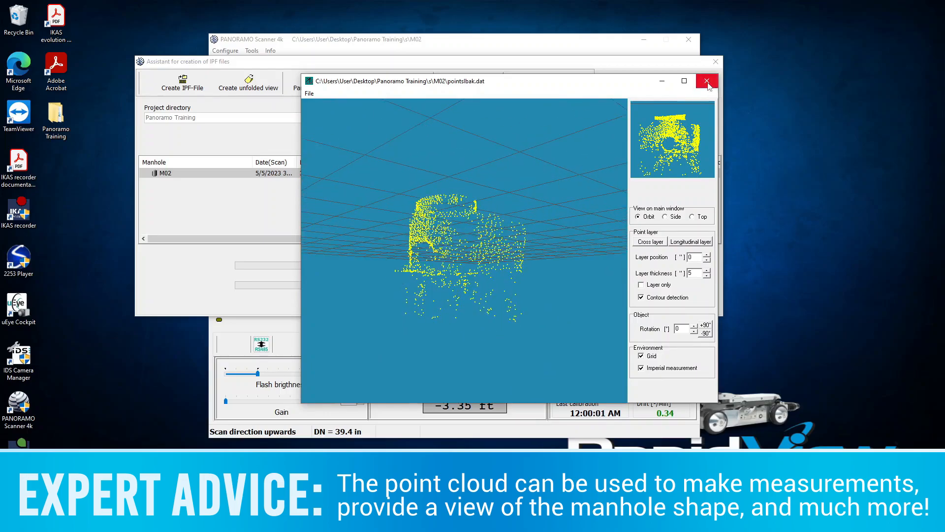
Step: Review the finished M02 panorama in the Viewer's unfolded view, then return to the IPF assistant
click(707, 81)
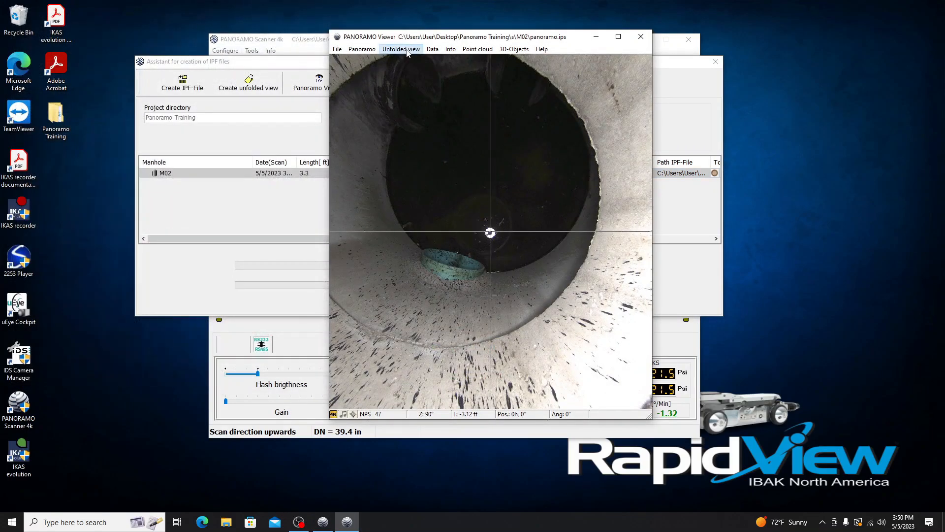
click(401, 50)
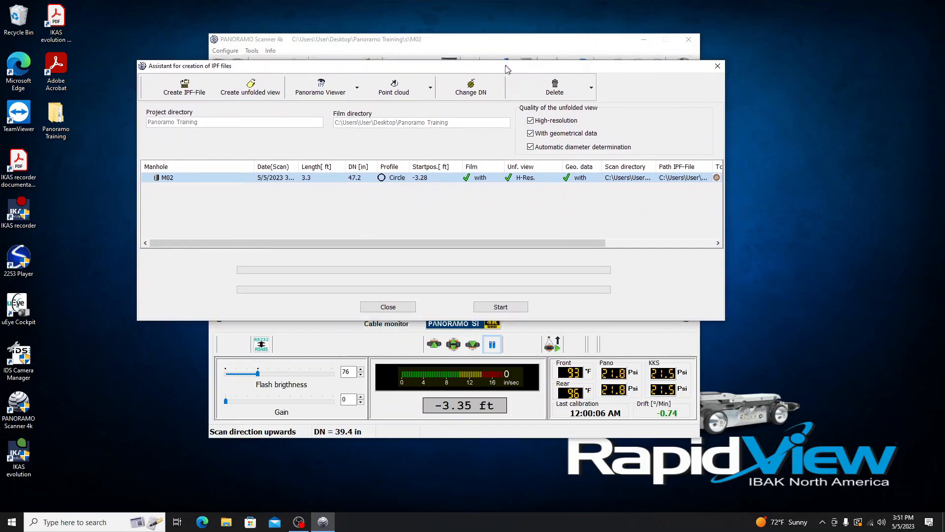
drag(506, 66, 492, 62)
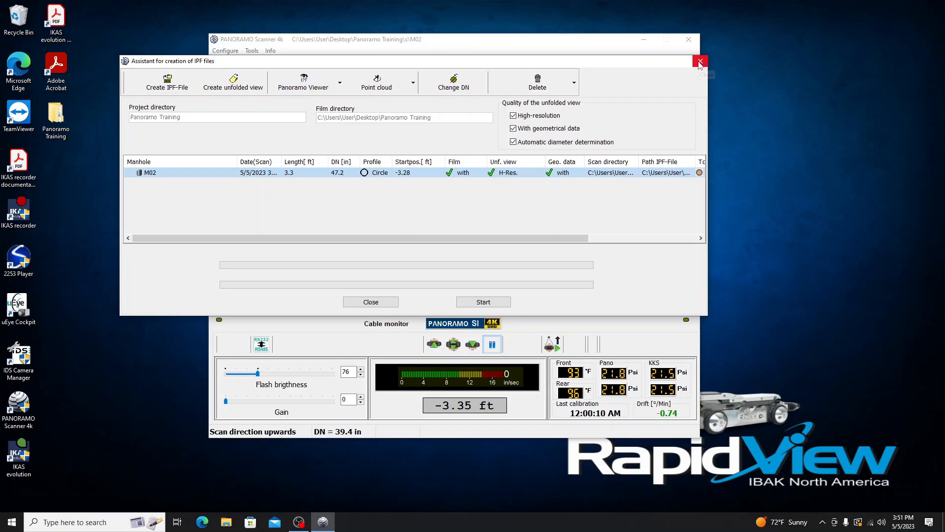
mouse_move(670, 69)
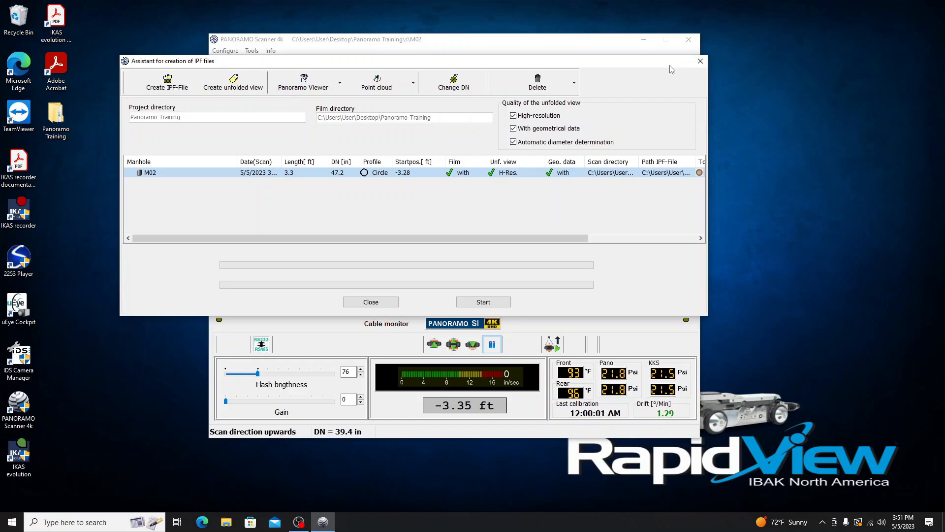